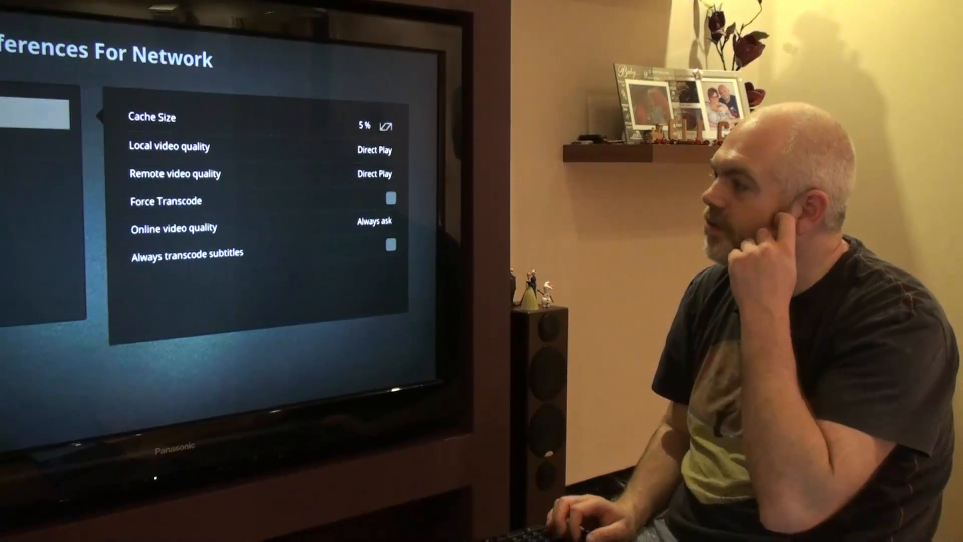
Set Local video quality to 8 Mbps instead of Direct Play
key("Down")
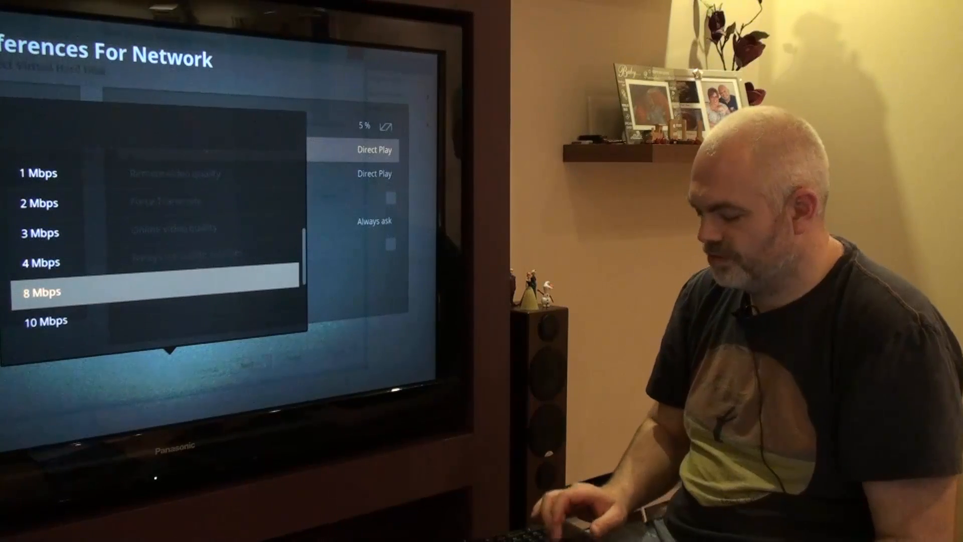
left_click(40, 291)
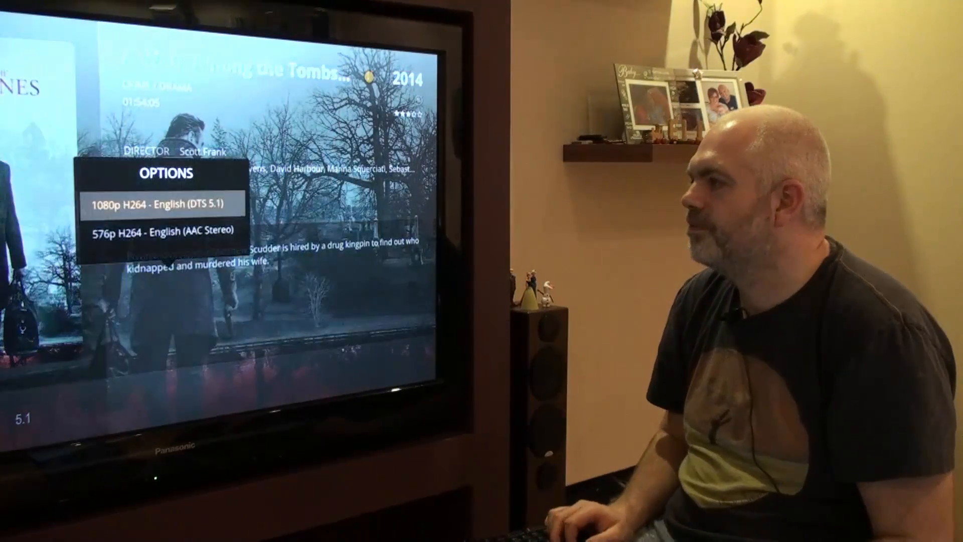
Start the movie's 1080p H264 English DTS 5.1 version, triggering local transcoding
left_click(165, 203)
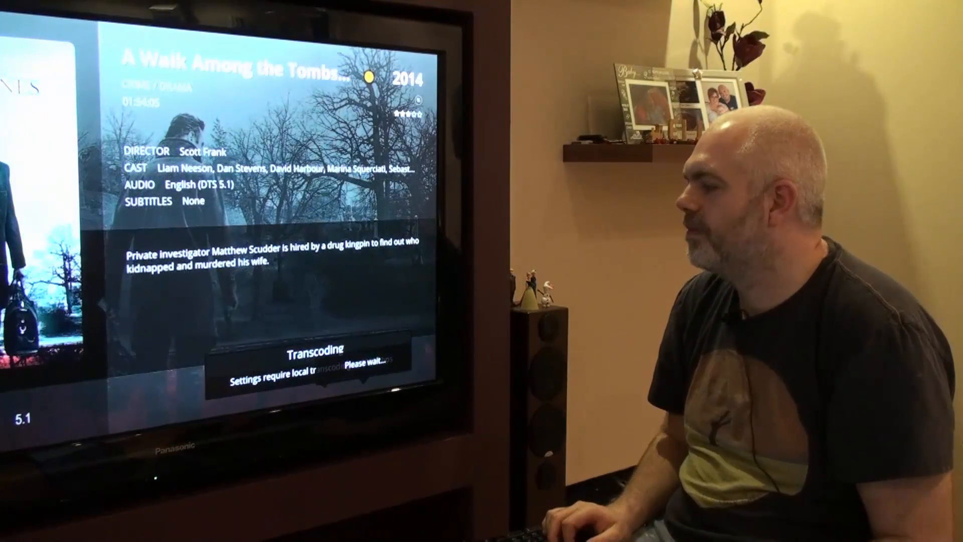